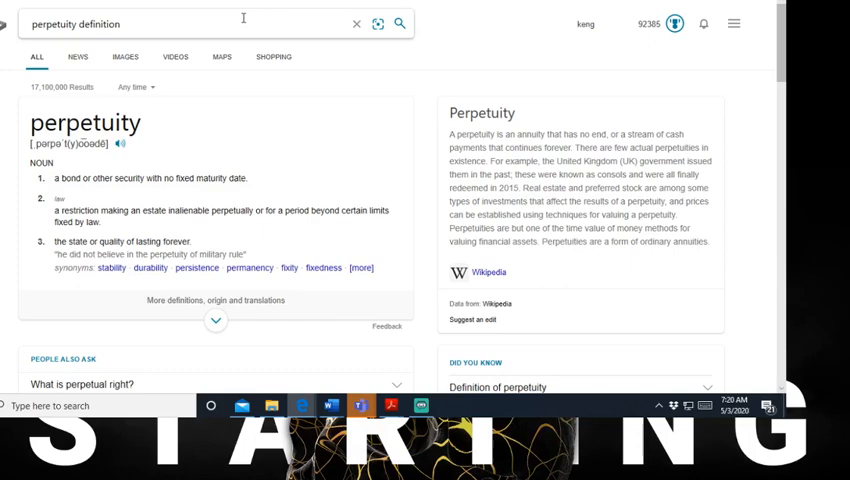
Step: Bring Bing's perpetuity dictionary card with its three numbered noun definitions into view
scroll("down", 3)
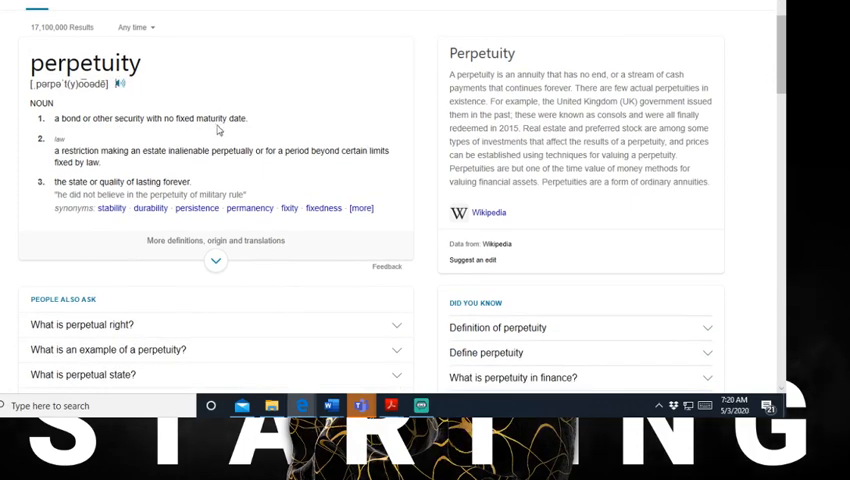
mouse_move(316, 266)
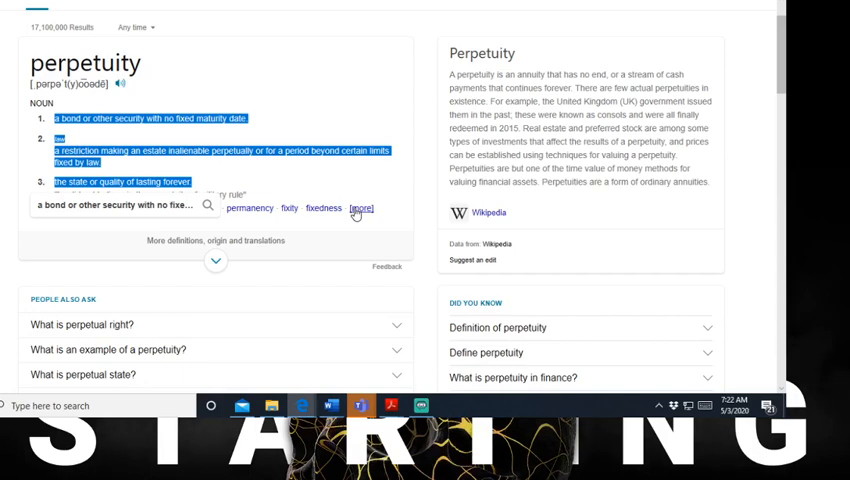
mouse_move(517, 25)
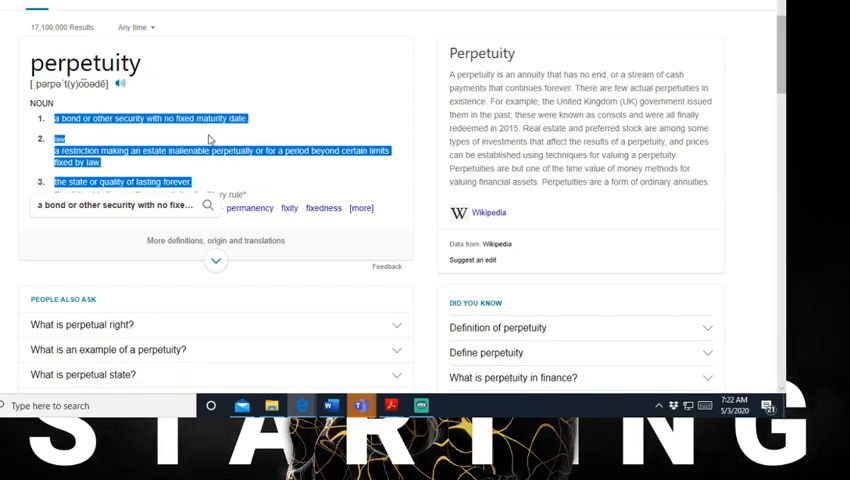
mouse_move(262, 166)
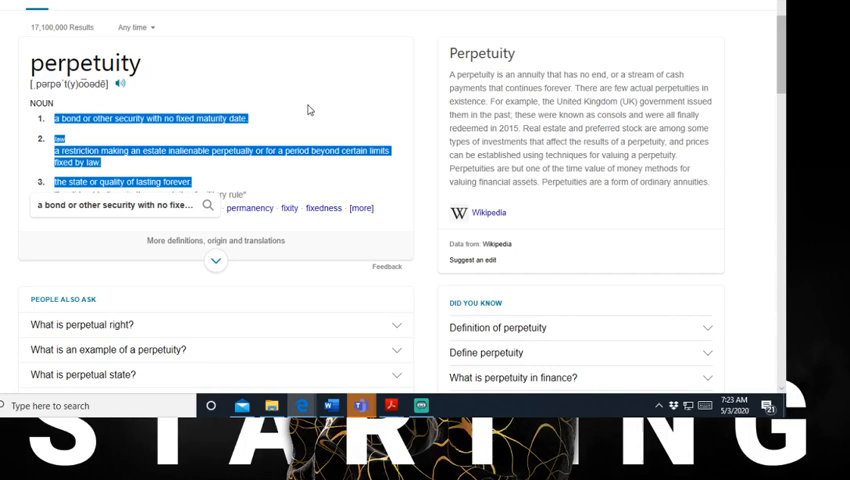
Step: Scroll Bing past People Also Ask to the Merriam-Webster perpetuity listing
scroll("down", 3)
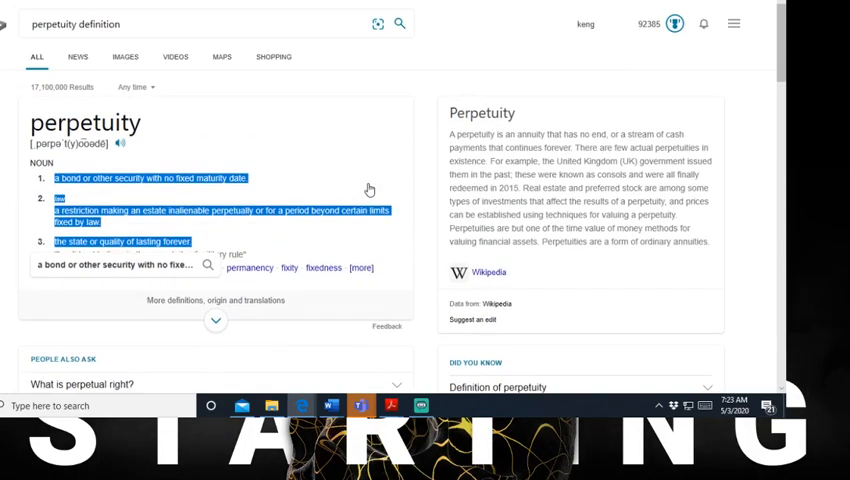
scroll("down", 3)
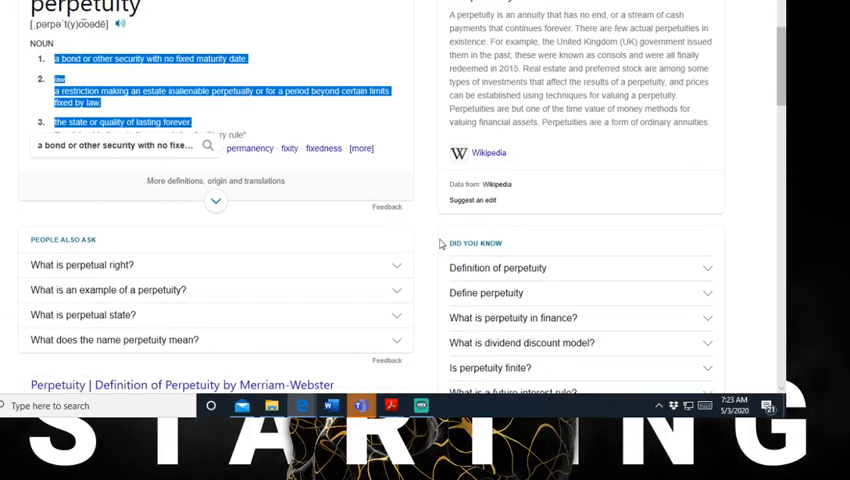
scroll("down", 3)
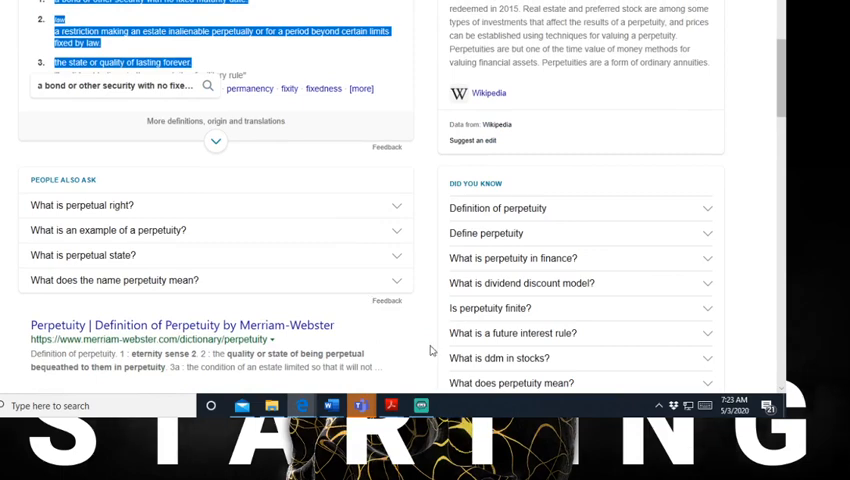
mouse_move(420, 405)
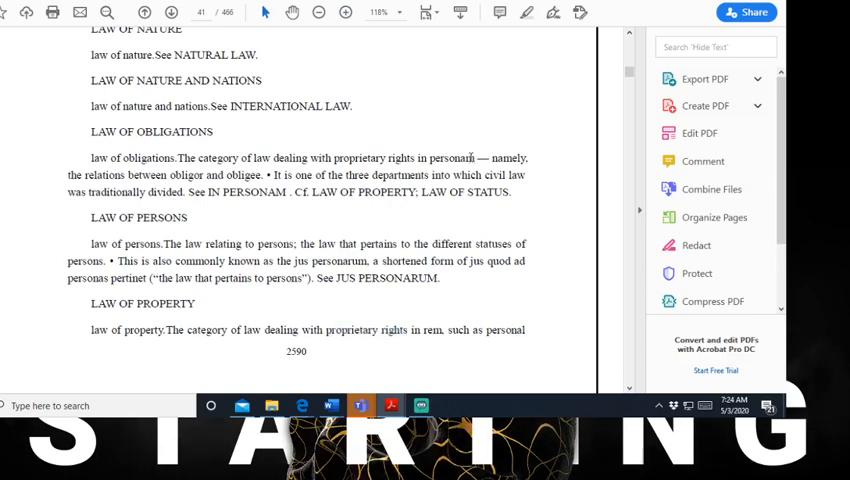
Step: Select the 'proprietary rights in personam' definition following 'law of obligations' on page 41
left_click_drag(177, 157, 477, 157)
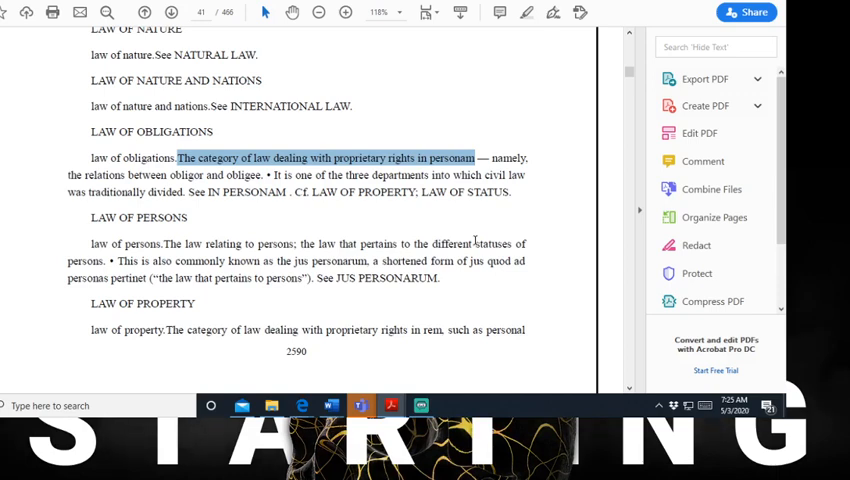
Step: Scroll the Black's Law PDF to page 42 with law of remedy, shipping and status
scroll("down", 3)
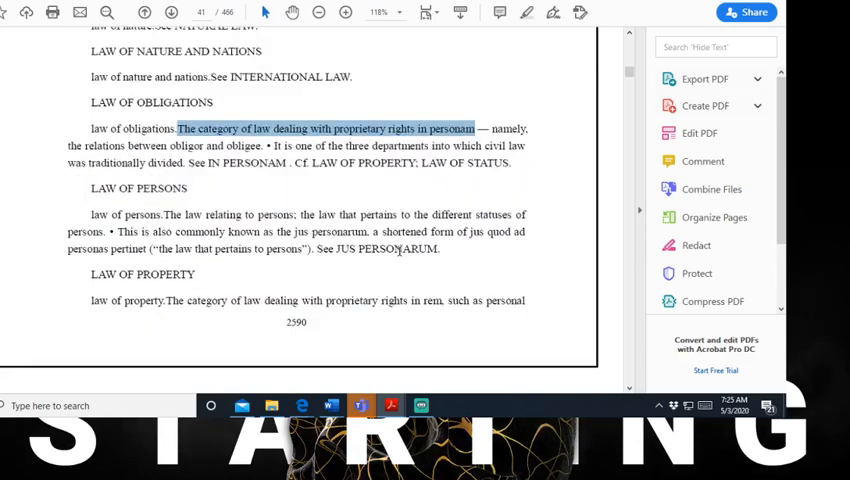
mouse_move(384, 275)
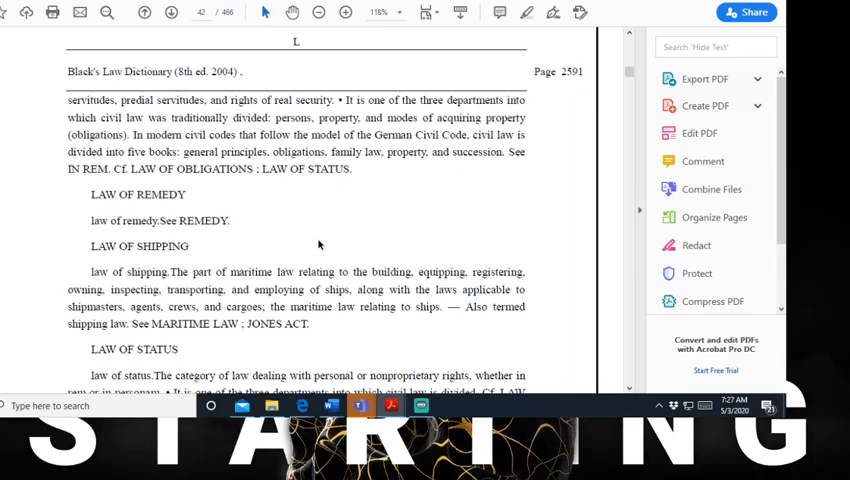
scroll("down", 3)
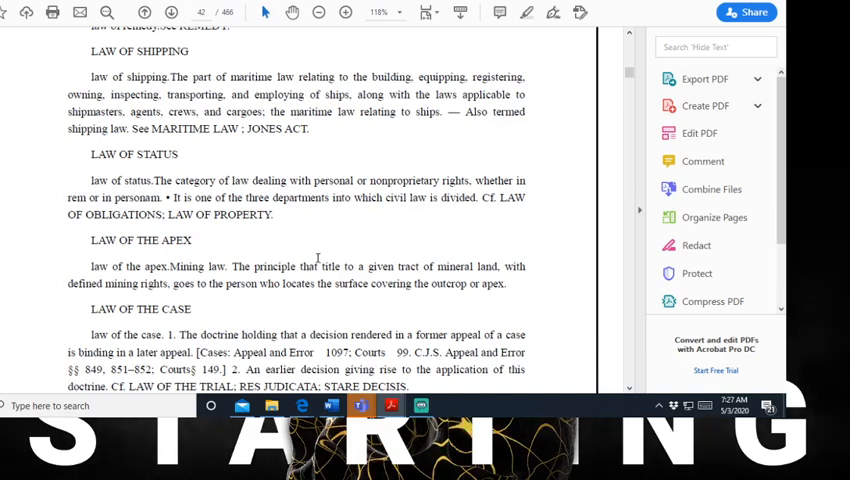
mouse_move(357, 180)
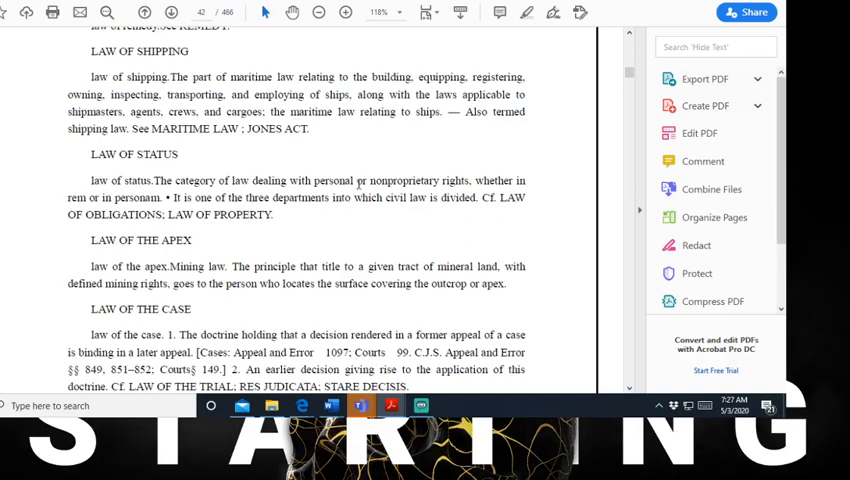
Step: Move past LAW OF THE CASE, then bring up the UpCounsel copyright-trademark-patent-license guide
double_click(393, 181)
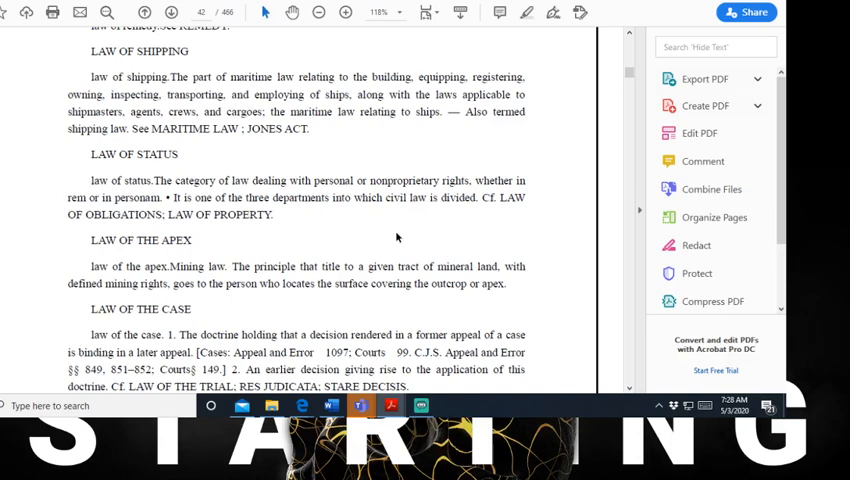
left_click(470, 180)
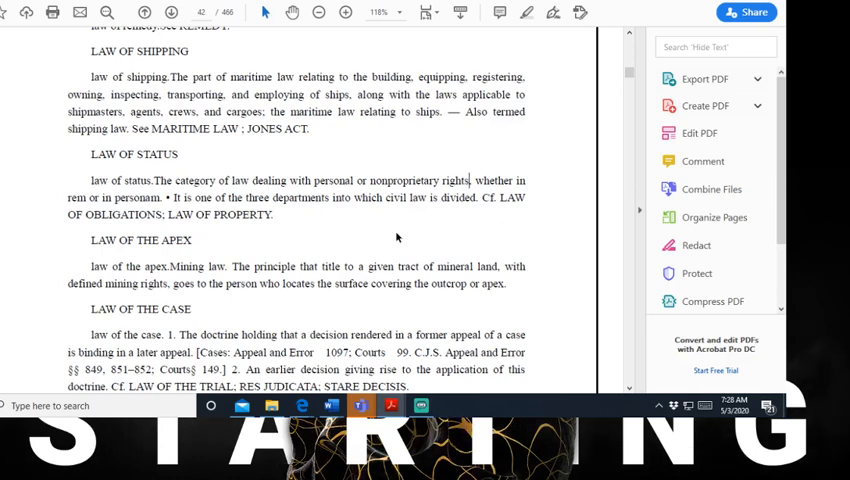
left_click(472, 180)
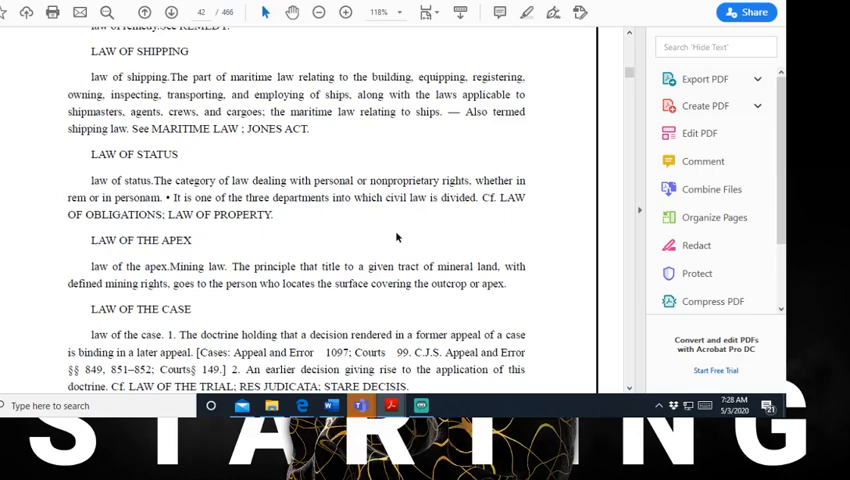
scroll("down", 3)
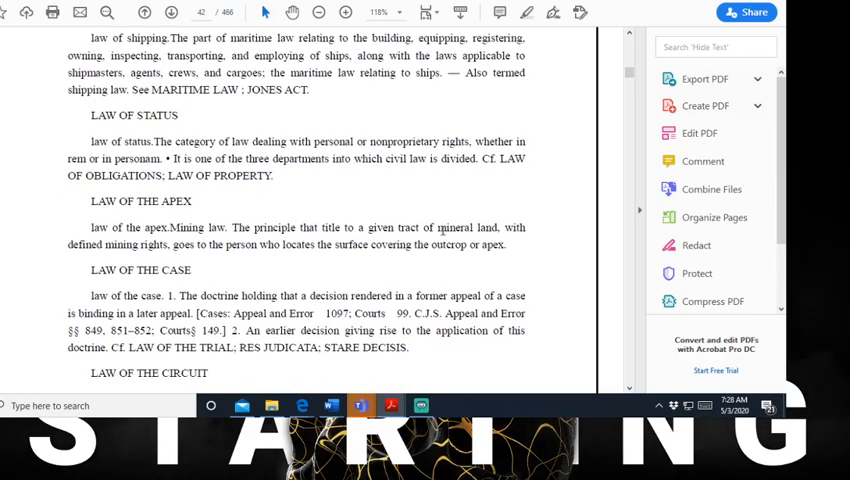
scroll("down", 3)
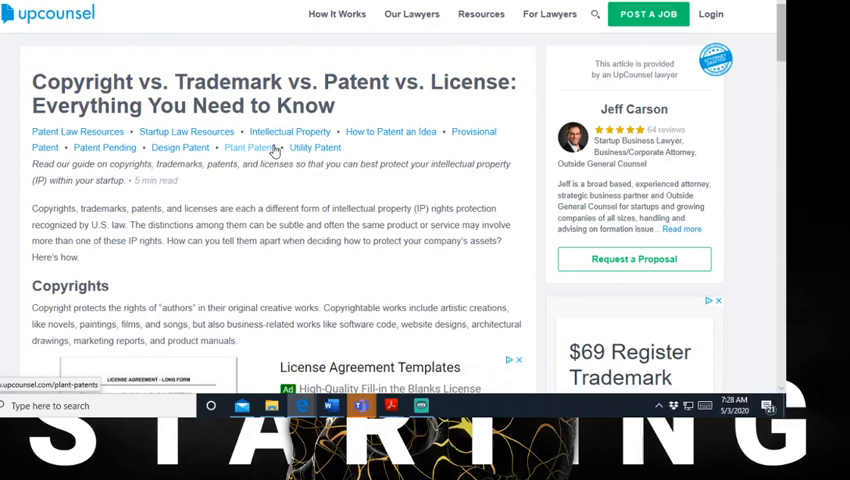
Step: Scroll the UpCounsel guide to Copyrights and select 'product manuals' in its opening paragraph
scroll("down", 3)
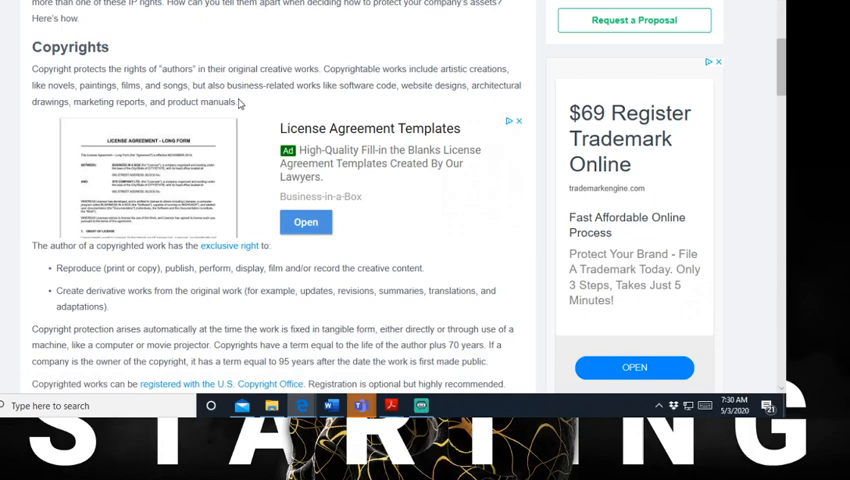
double_click(205, 102)
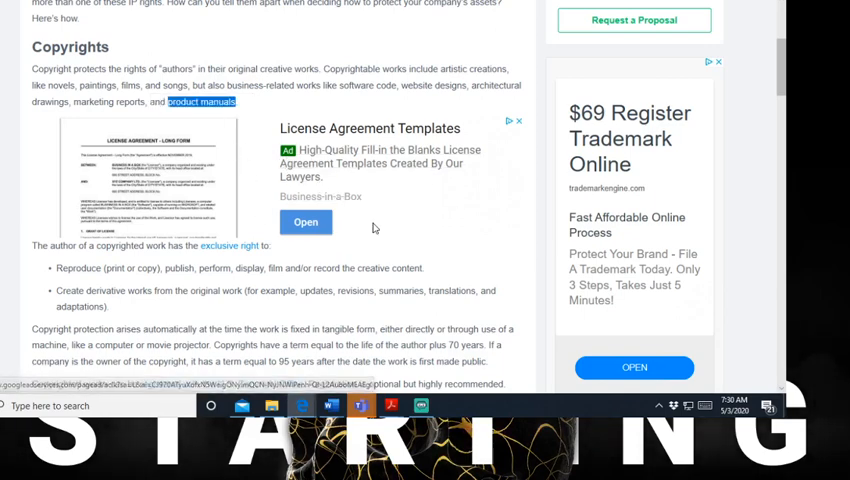
Step: Scroll the UpCounsel guide down to the Trademarks section
scroll("down", 3)
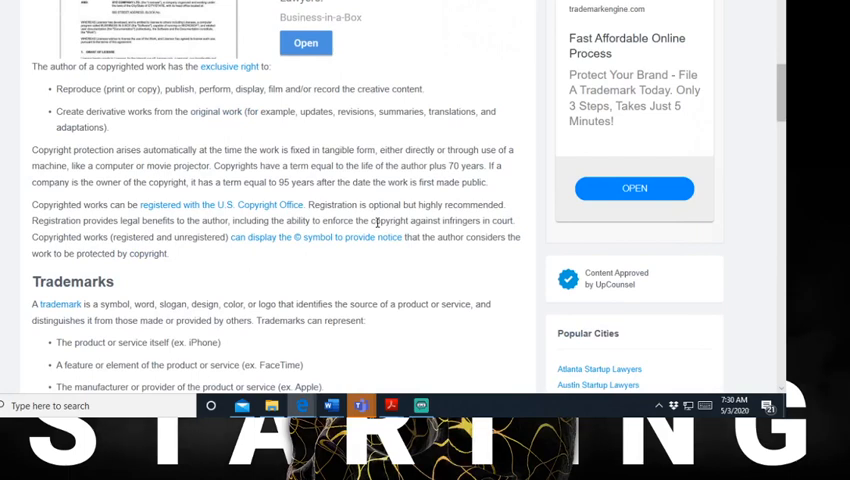
scroll("down", 3)
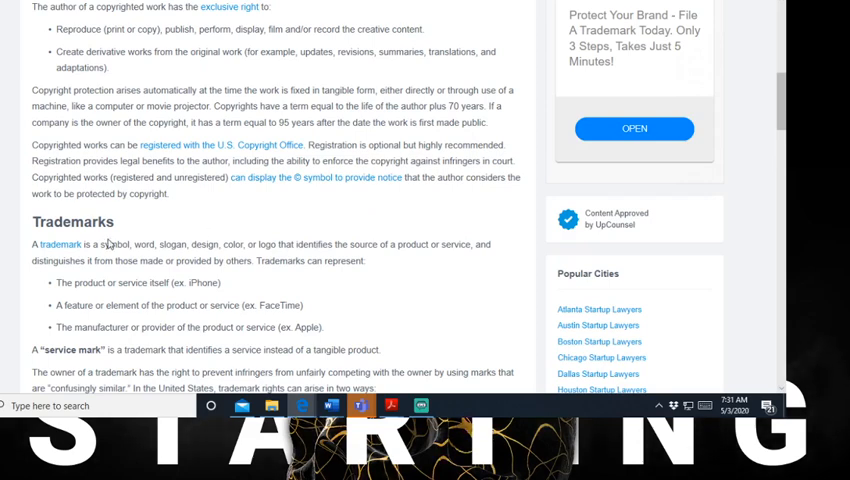
scroll("down", 3)
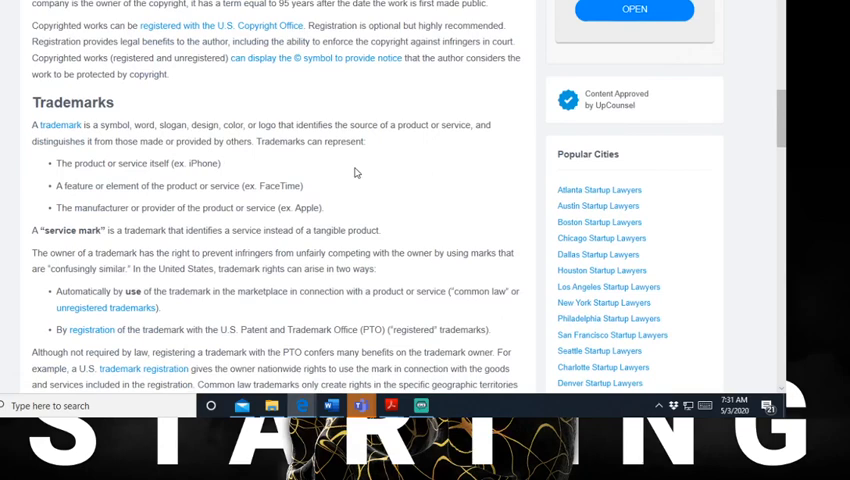
Step: Scroll past the trademark registration details to the start of Patents
scroll("down", 3)
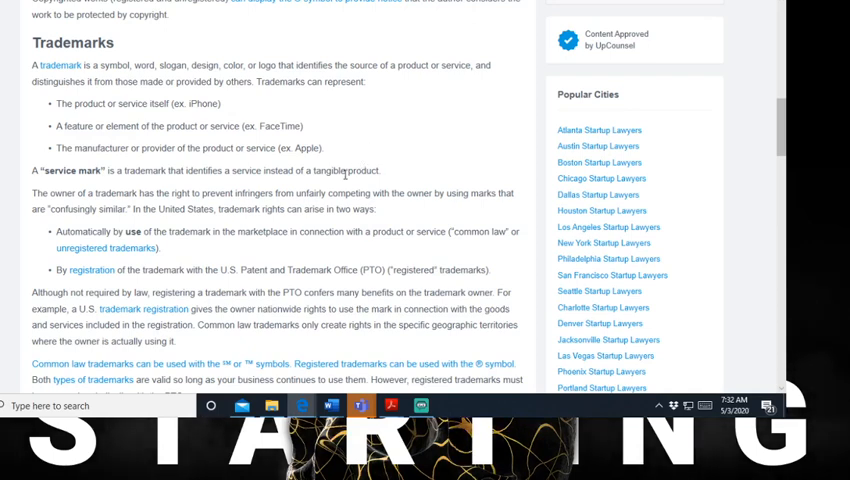
scroll("down", 3)
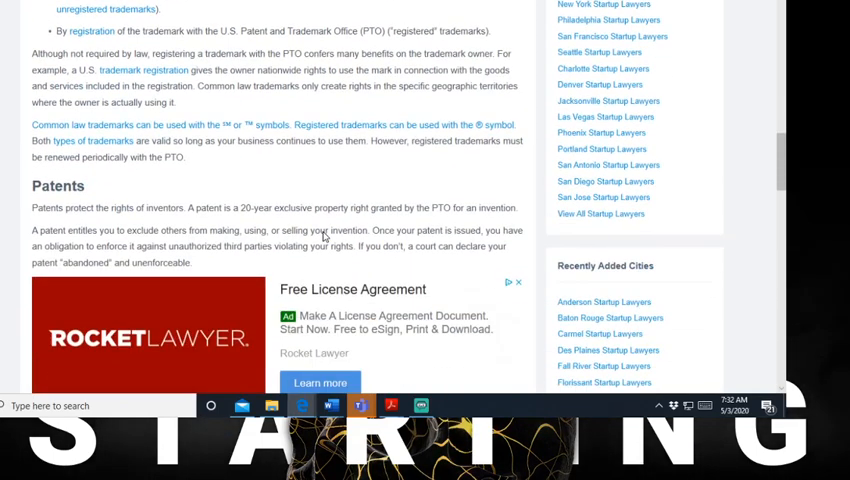
Step: Scroll past the patent types and Licenses to the Support for IP Rights section
scroll("down", 3)
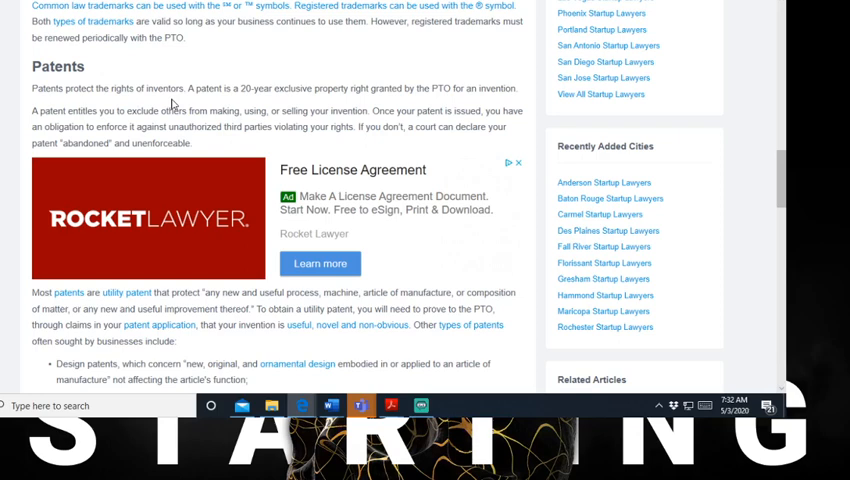
mouse_move(258, 105)
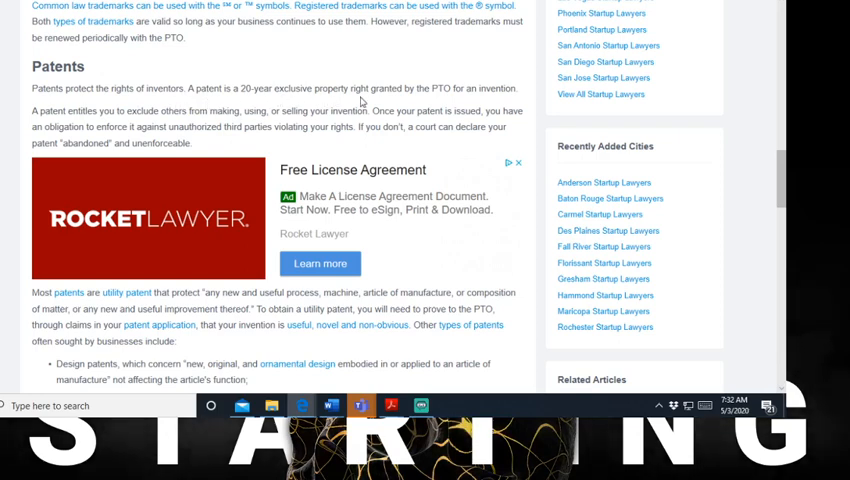
mouse_move(445, 103)
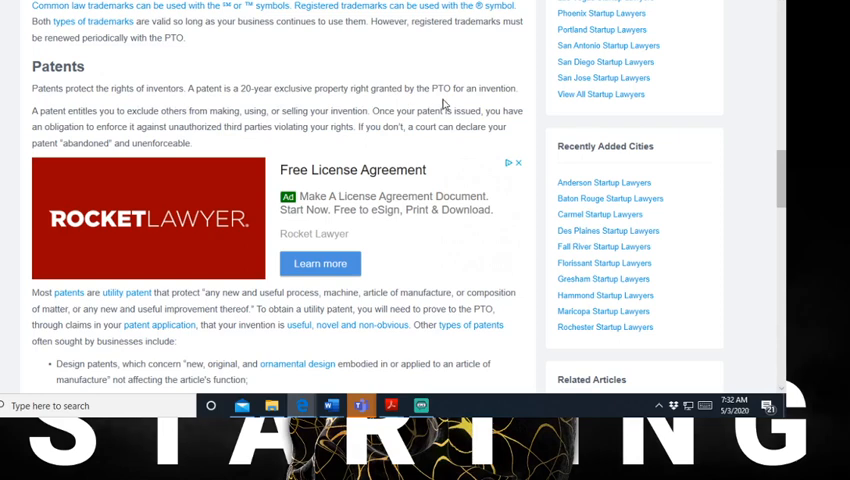
mouse_move(464, 103)
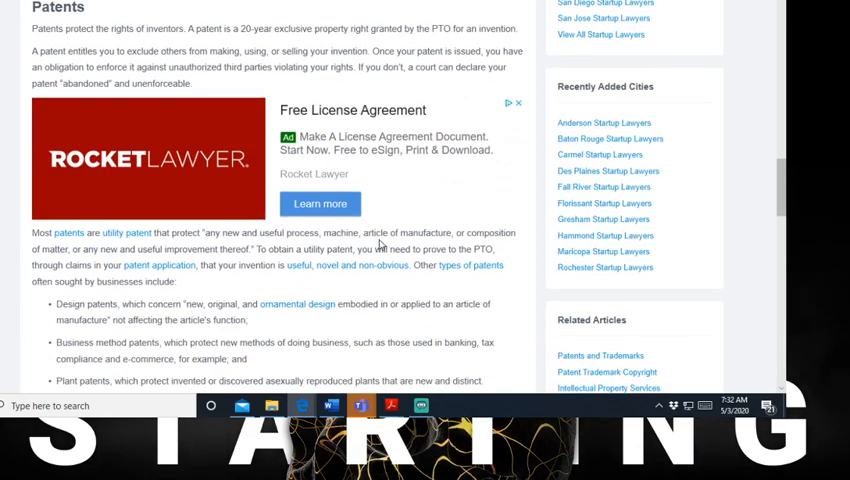
scroll("down", 3)
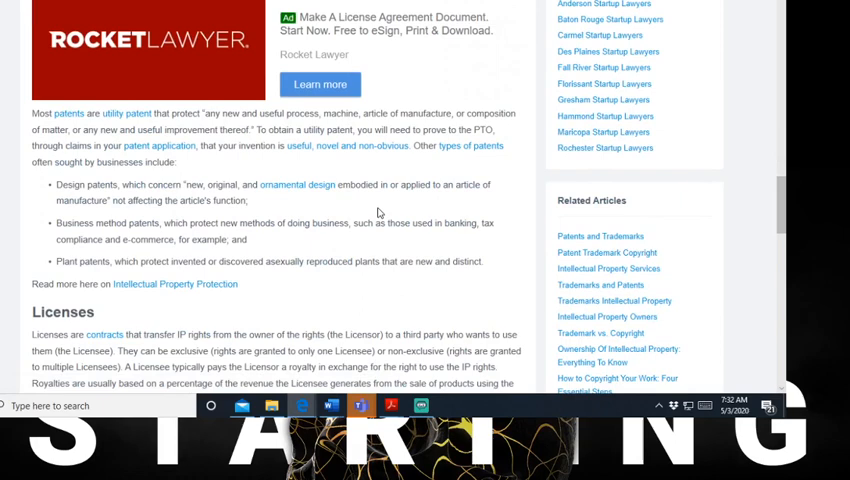
scroll("down", 3)
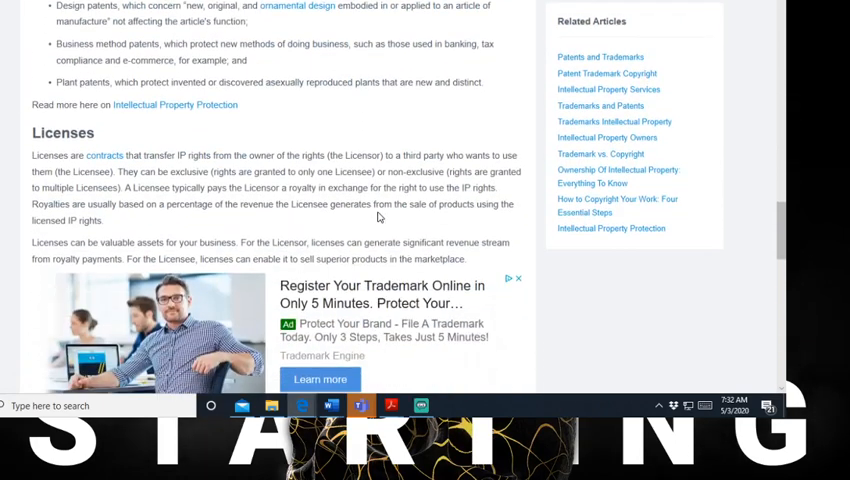
scroll("down", 3)
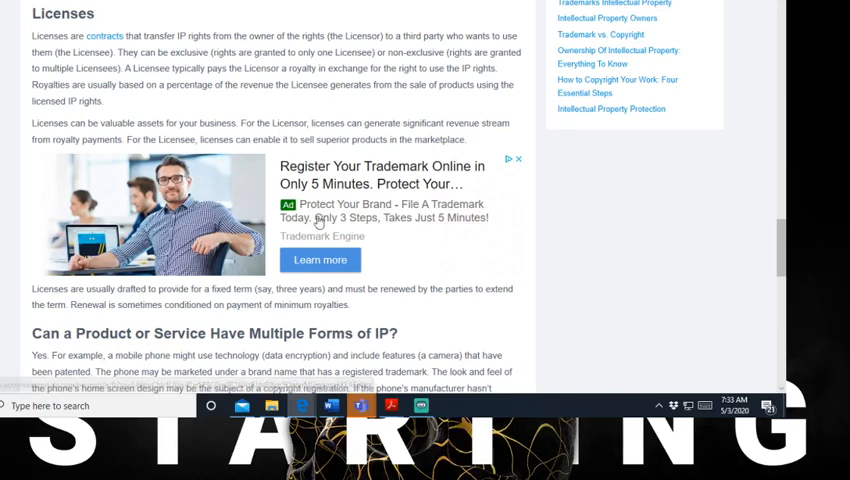
scroll("down", 3)
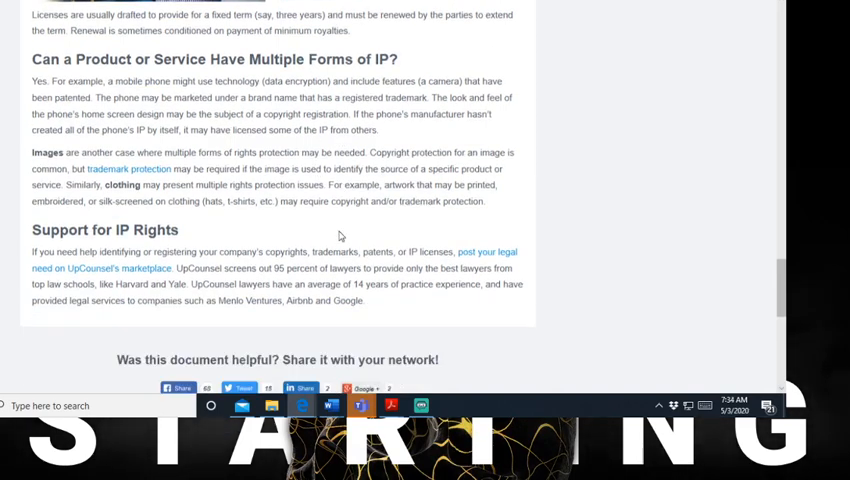
Step: Scroll through Support for IP Rights to the end of the UpCounsel article
scroll("down", 3)
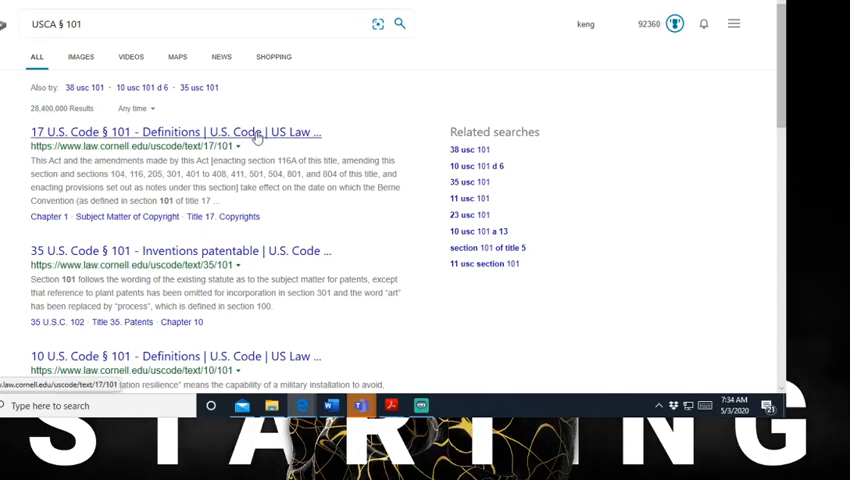
left_click(175, 131)
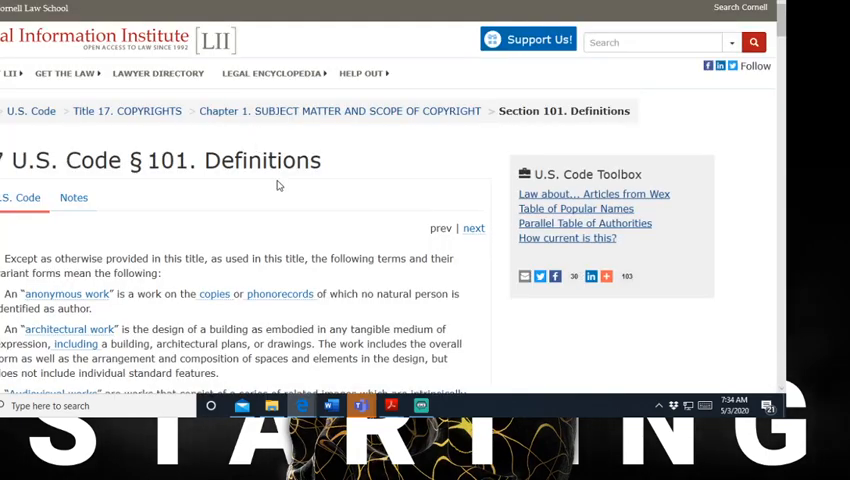
left_click(361, 72)
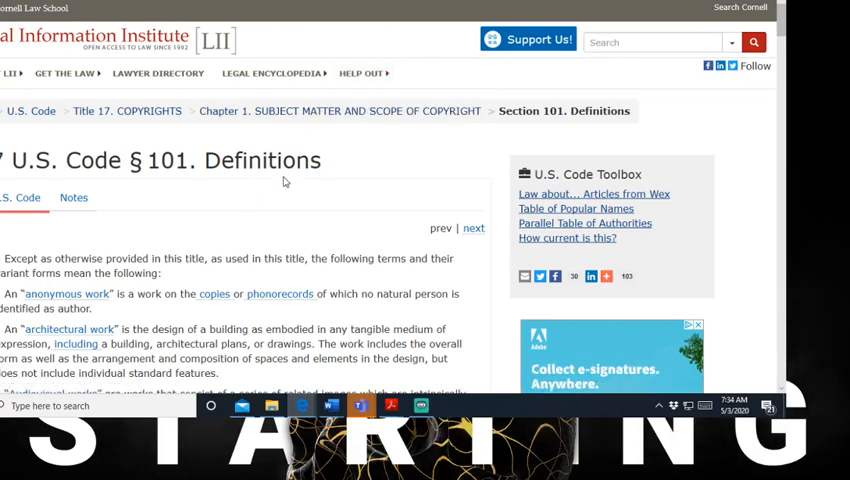
scroll("down", 3)
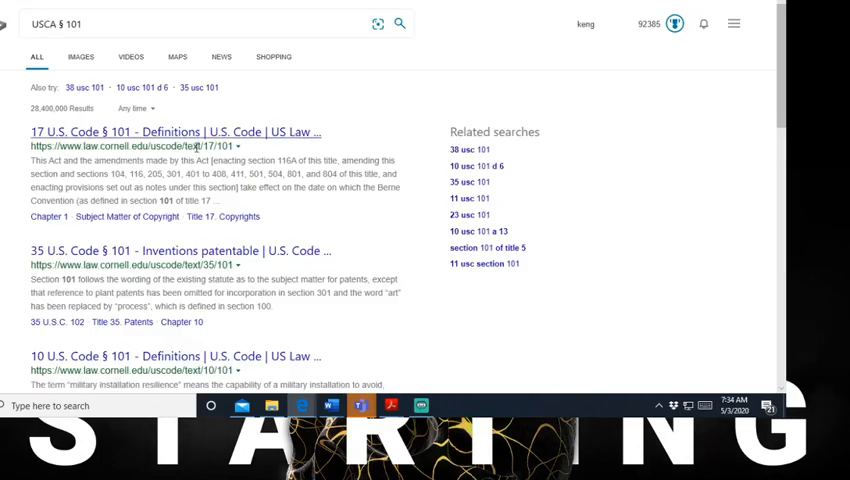
left_click(187, 131)
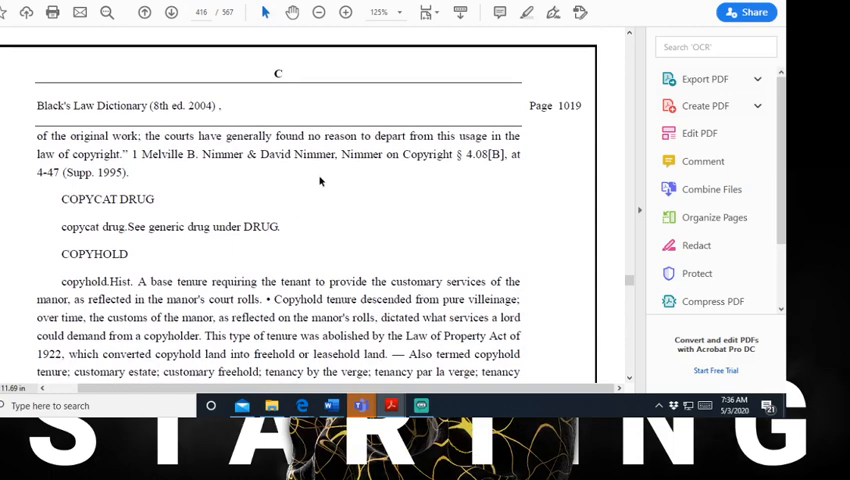
mouse_move(313, 185)
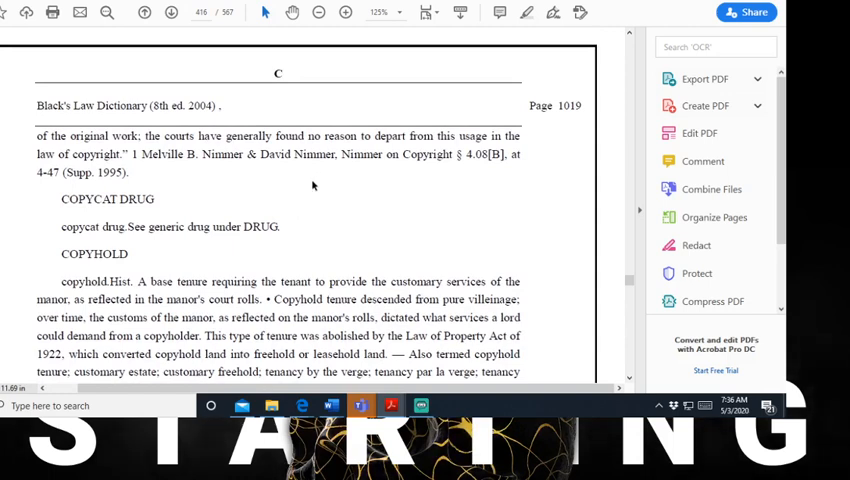
mouse_move(300, 191)
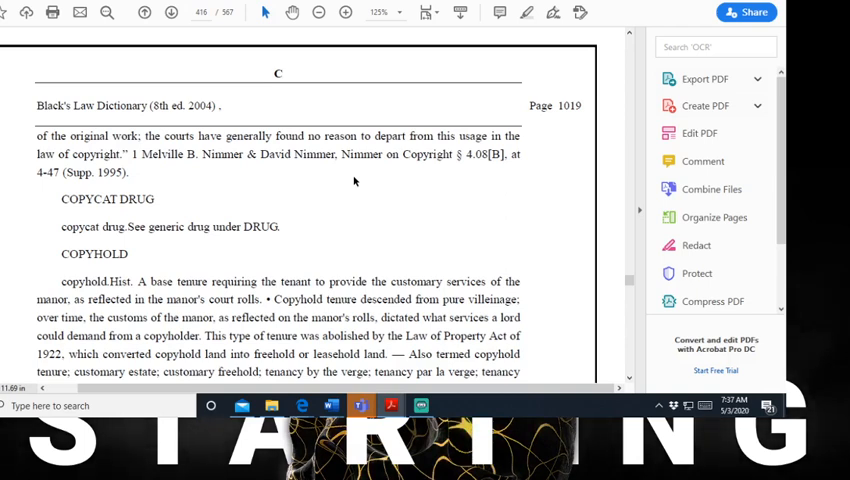
mouse_move(373, 128)
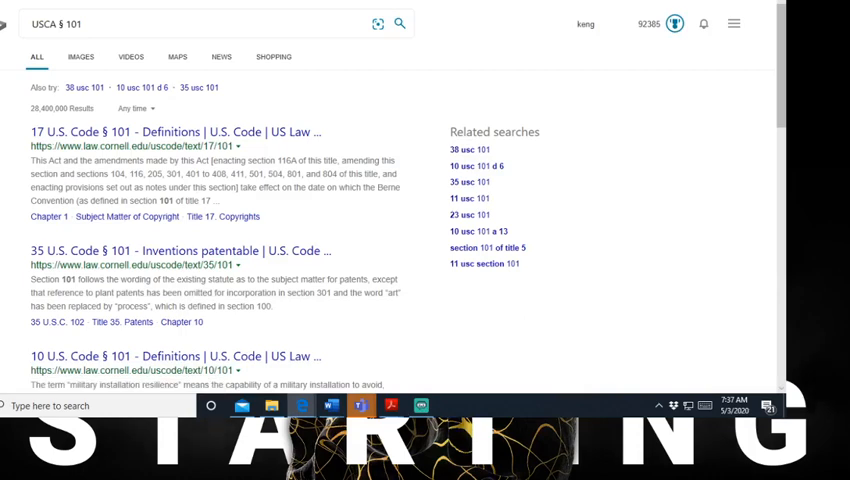
Step: Search Bing for 'nonproprietary definition' and scroll through the dictionary answer
type("nonproprietary definition")
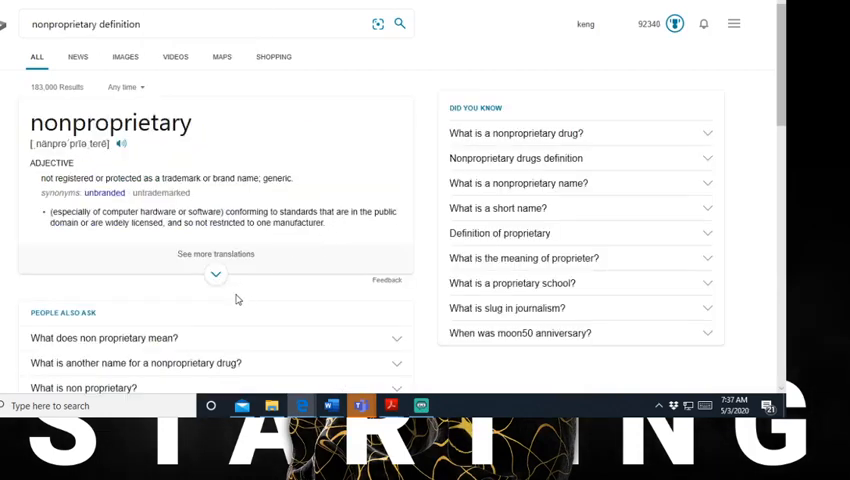
scroll("down", 3)
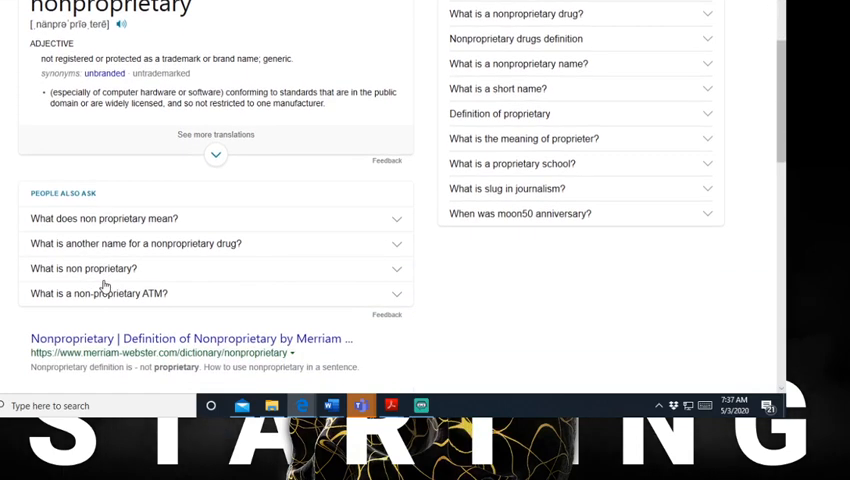
scroll("up", 3)
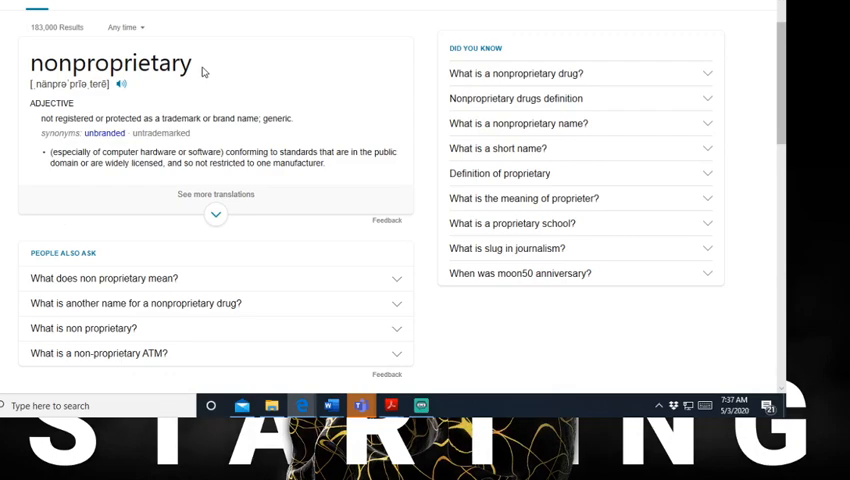
scroll("down", 3)
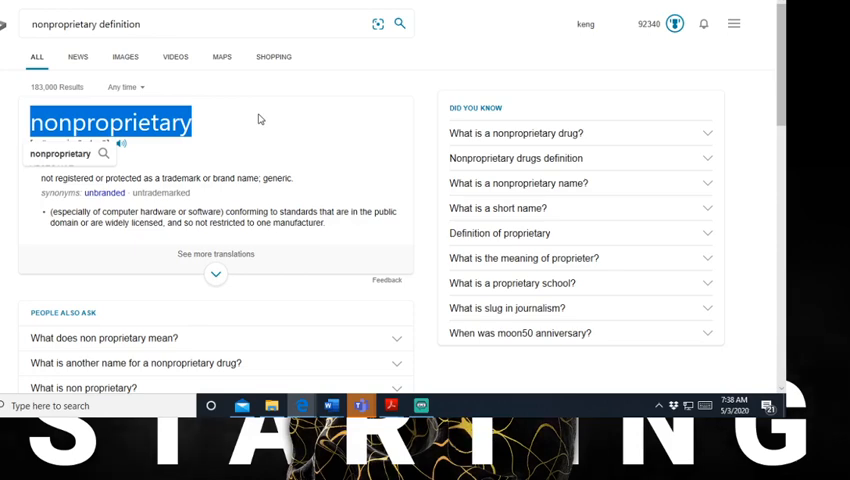
mouse_move(262, 82)
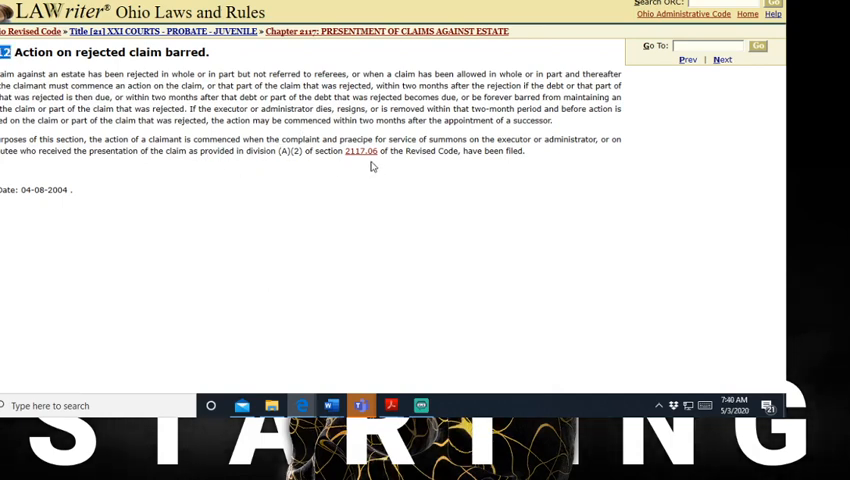
mouse_move(358, 151)
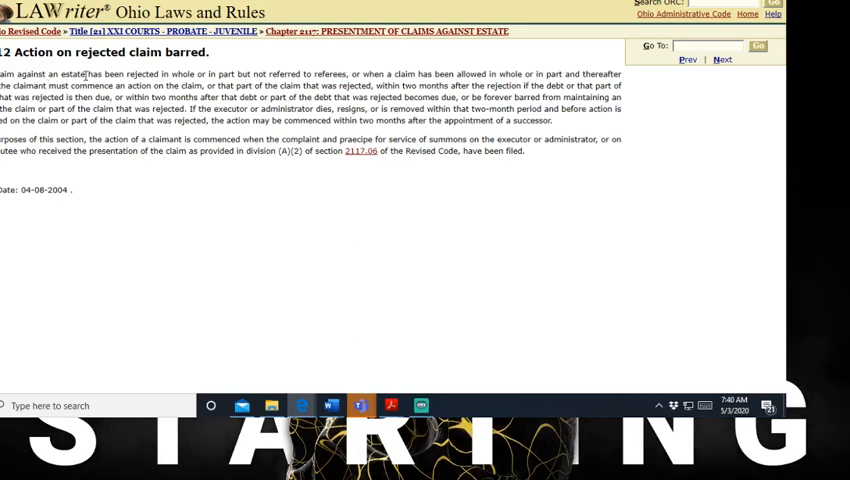
double_click(71, 74)
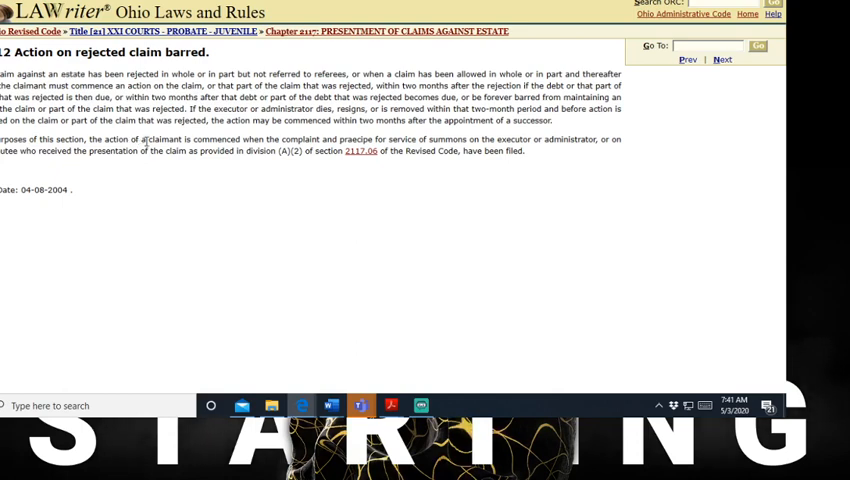
left_click_drag(145, 139, 233, 151)
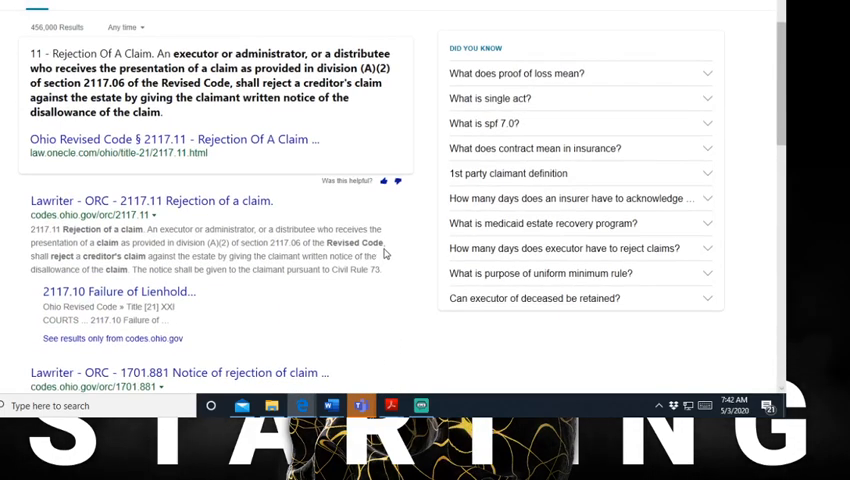
Step: Scroll the Bing results for ORC 2117.11 Rejection of a claim
scroll("down", 3)
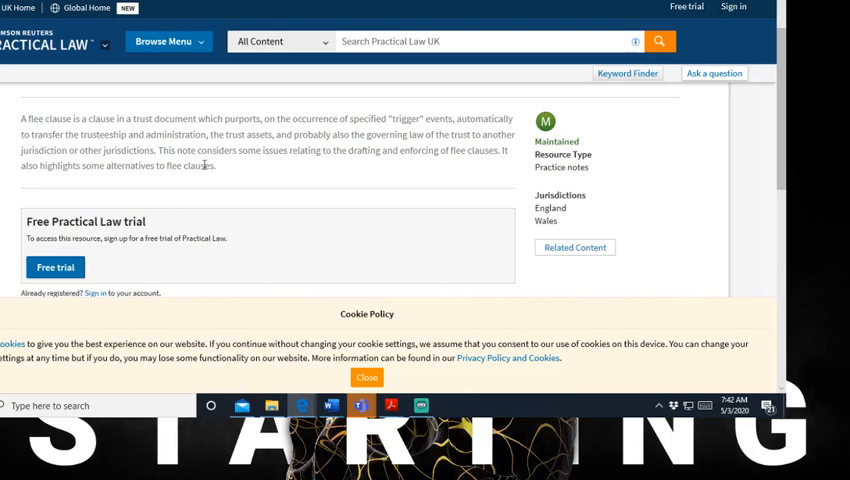
Step: Drag across the flee clause note's opening summary paragraph to highlight it
left_click_drag(13, 151, 218, 165)
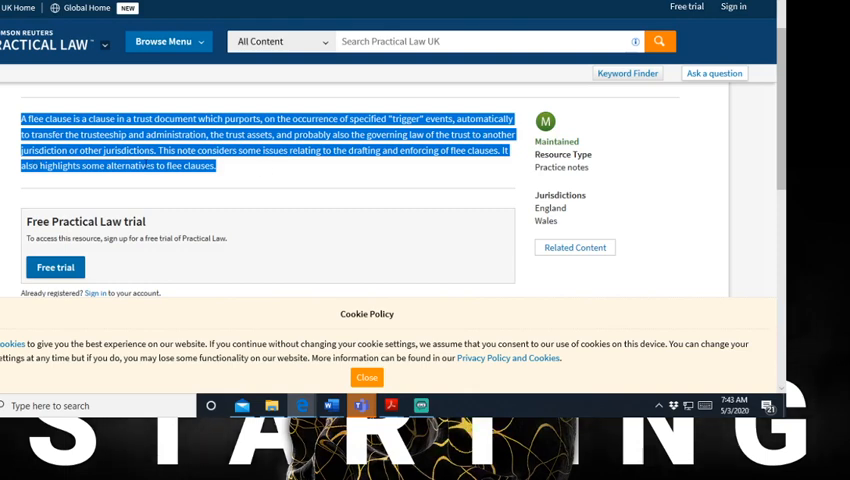
left_click(155, 152)
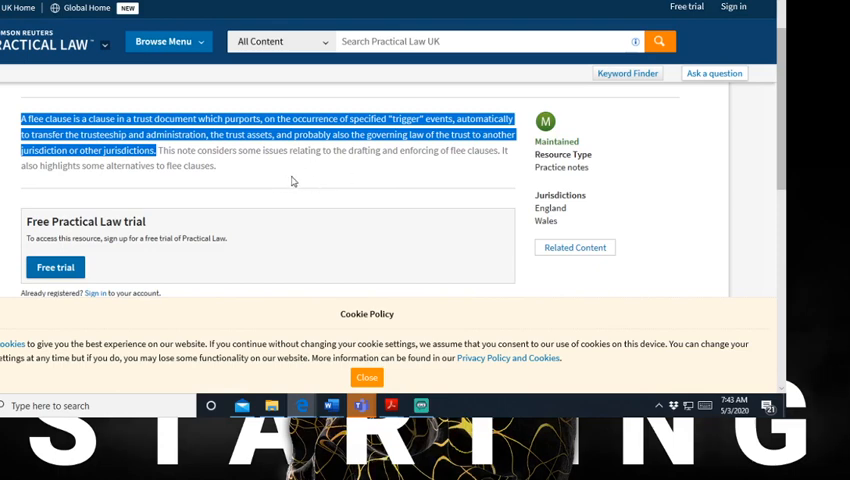
mouse_move(245, 197)
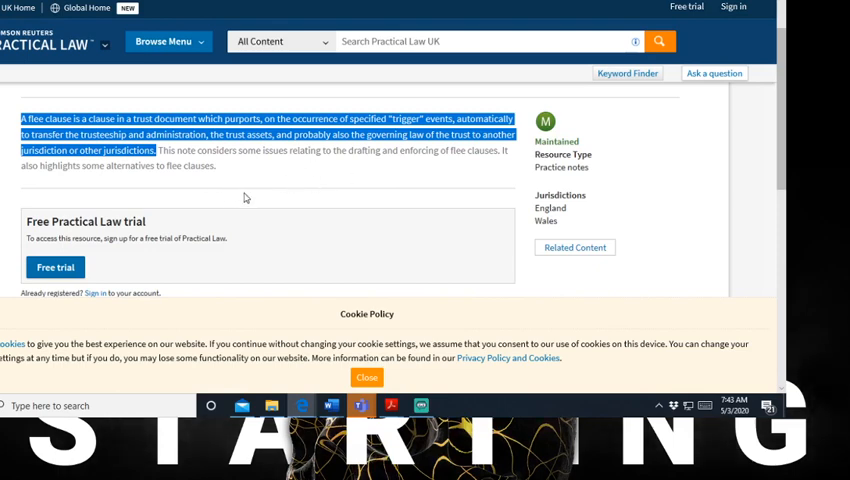
mouse_move(253, 192)
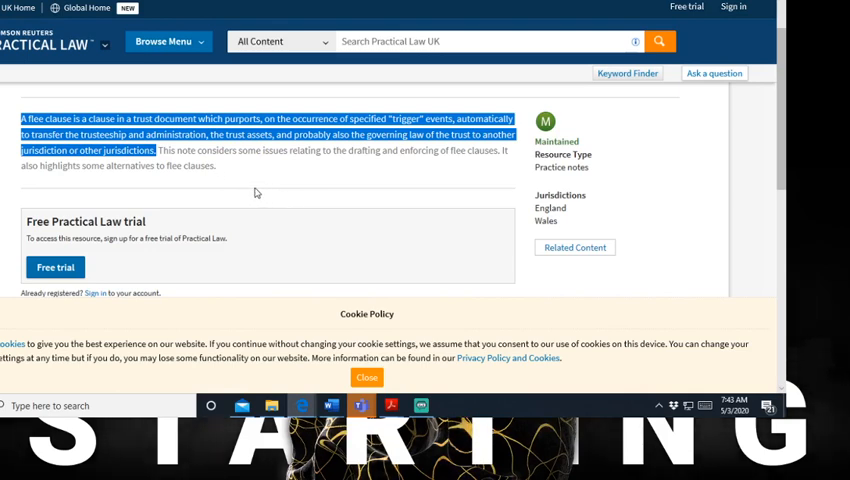
mouse_move(334, 182)
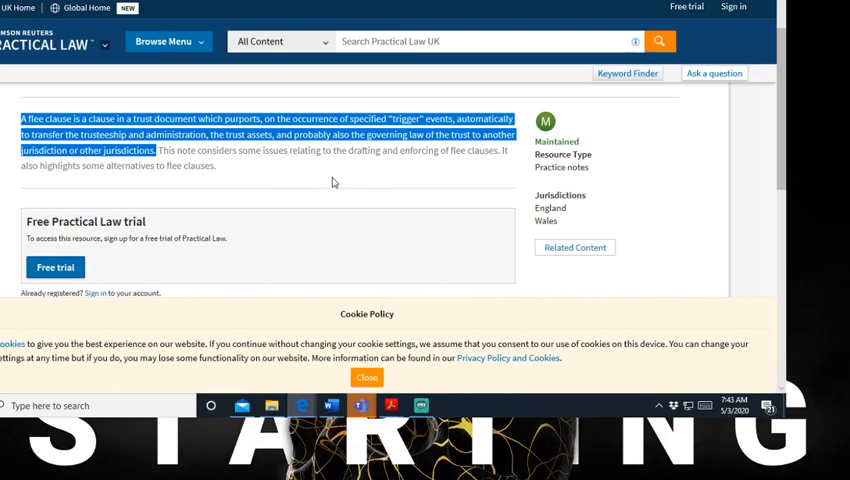
mouse_move(311, 160)
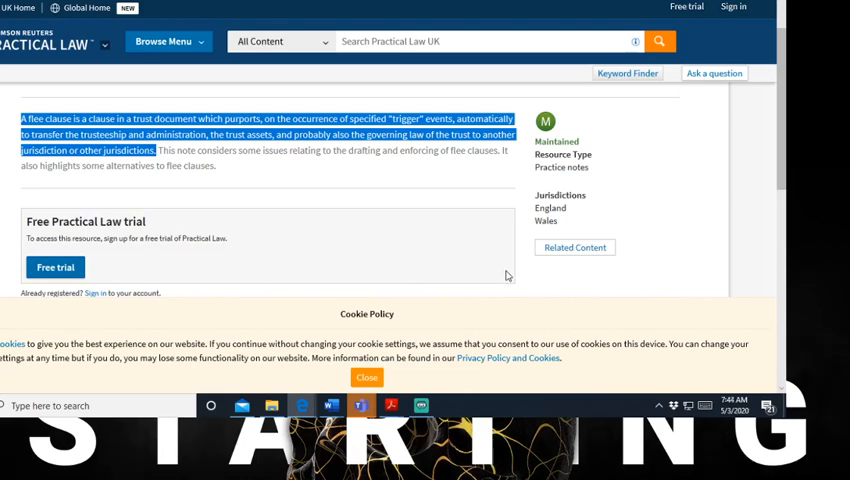
mouse_move(479, 295)
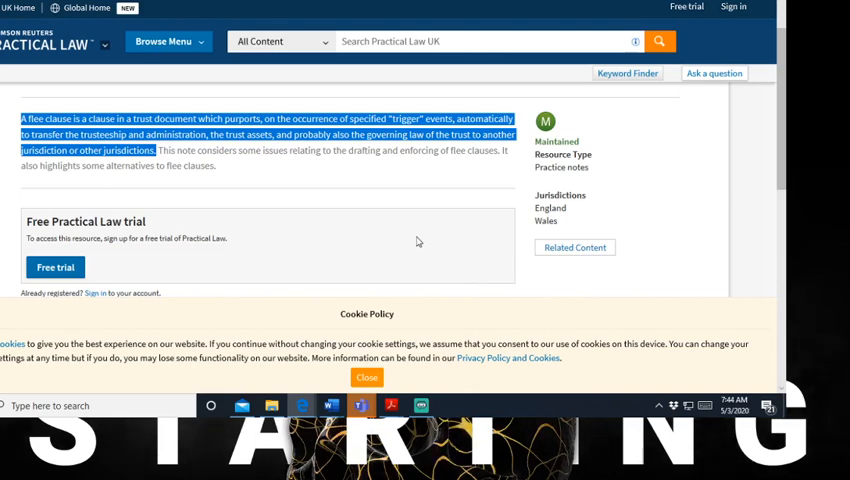
left_click(421, 405)
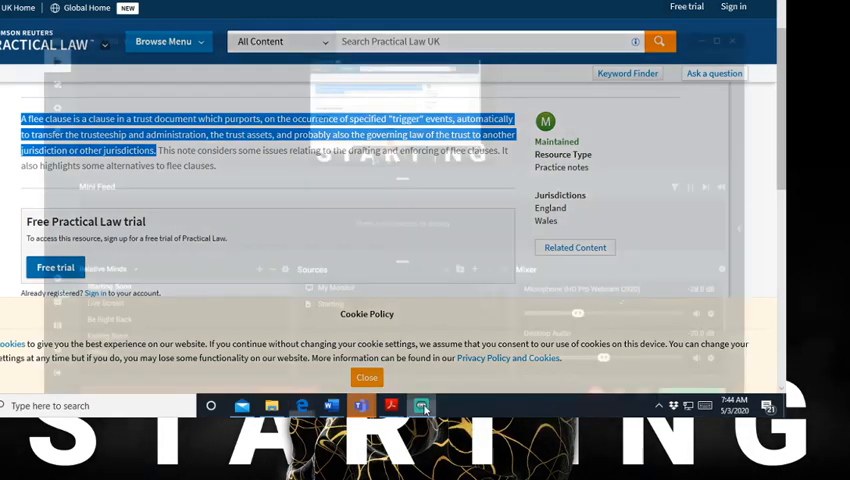